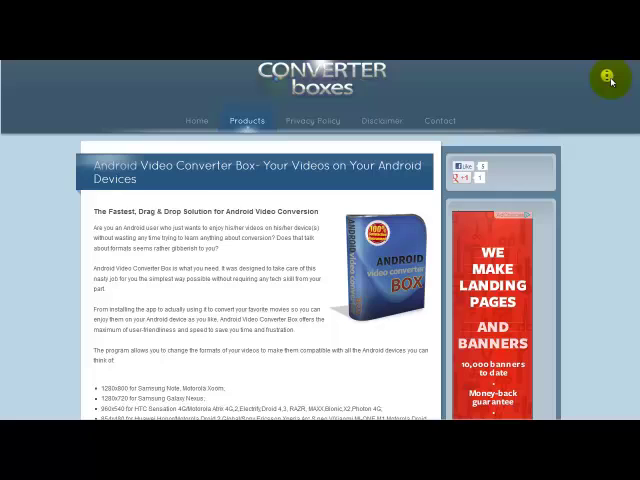
Step: Download the Android Video Converter Box installer from the page and save the file
{"action": "scroll", "scroll_direction": "down", "scroll_amount": 3}
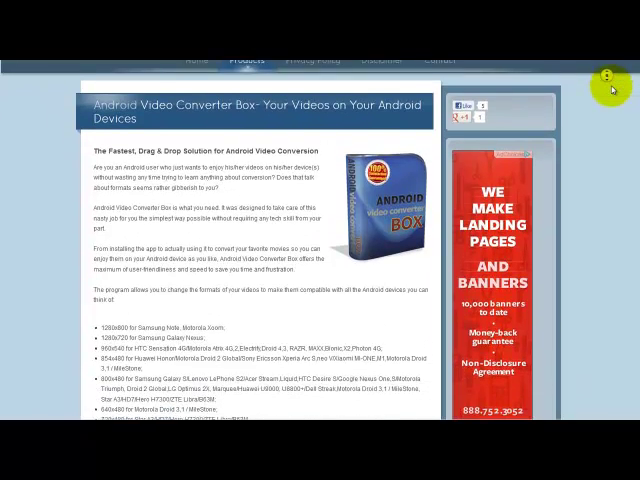
{"action": "scroll", "scroll_direction": "down", "scroll_amount": 3}
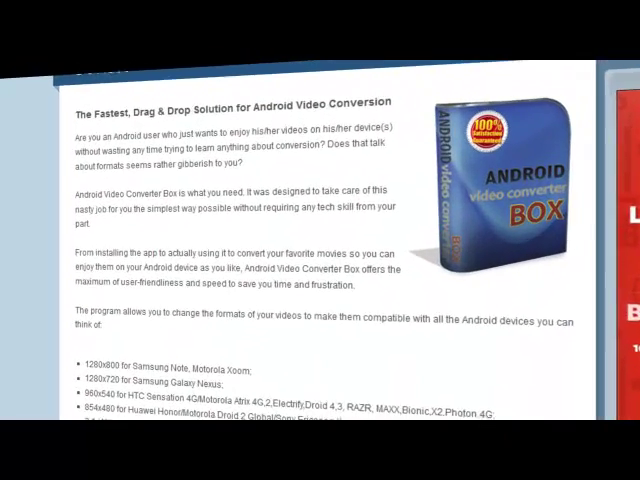
{"action": "scroll", "scroll_direction": "down", "scroll_amount": 3}
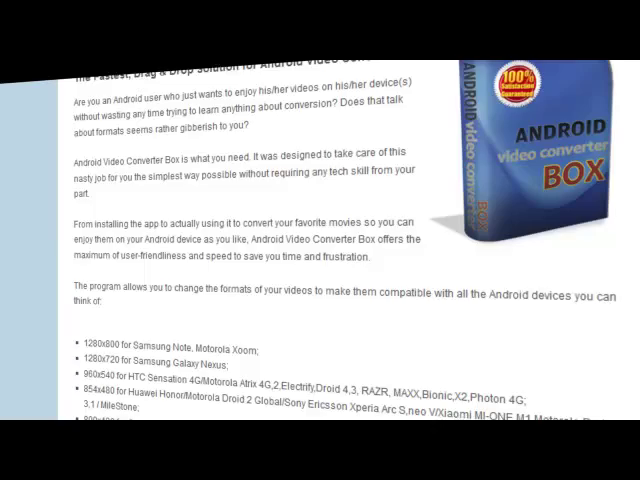
{"action": "scroll", "scroll_direction": "down", "scroll_amount": 3}
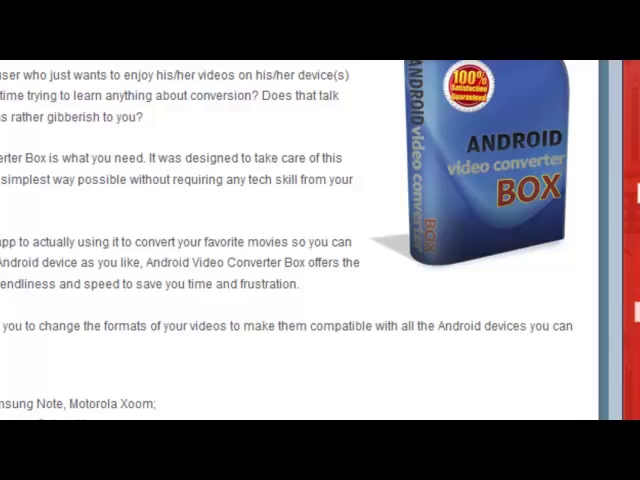
{"action": "scroll", "scroll_direction": "down", "scroll_amount": 3}
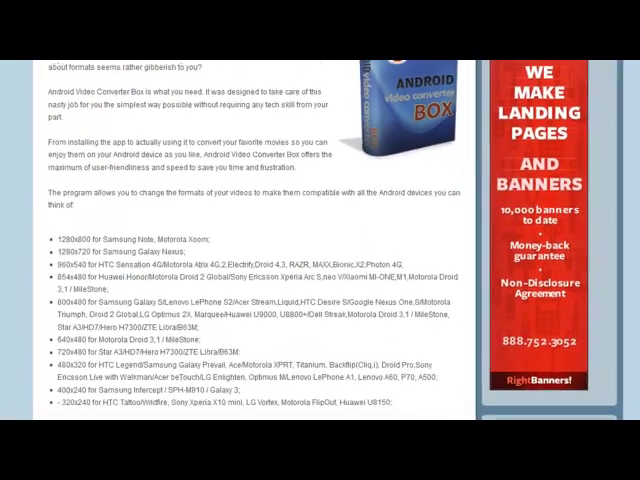
{"action": "scroll", "scroll_direction": "down", "scroll_amount": 3}
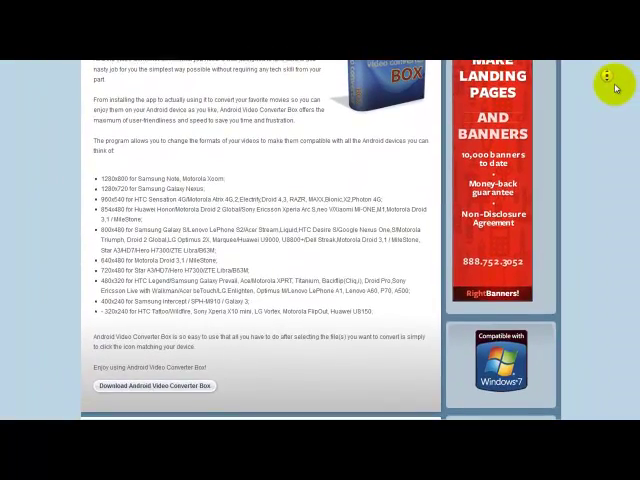
{"action": "scroll", "scroll_direction": "down", "scroll_amount": 3}
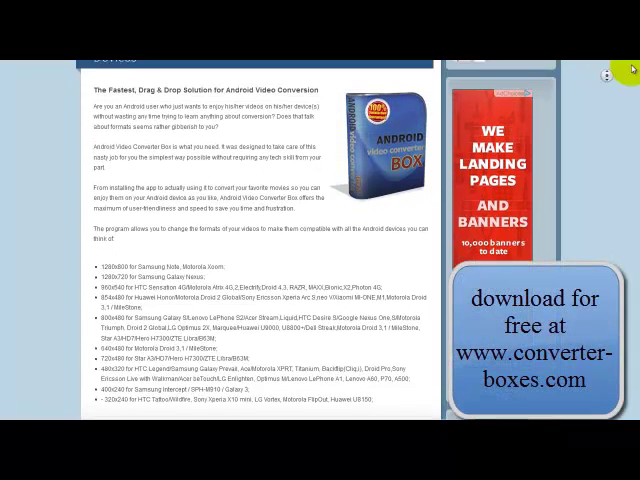
{"action": "scroll", "scroll_direction": "up", "scroll_amount": 3}
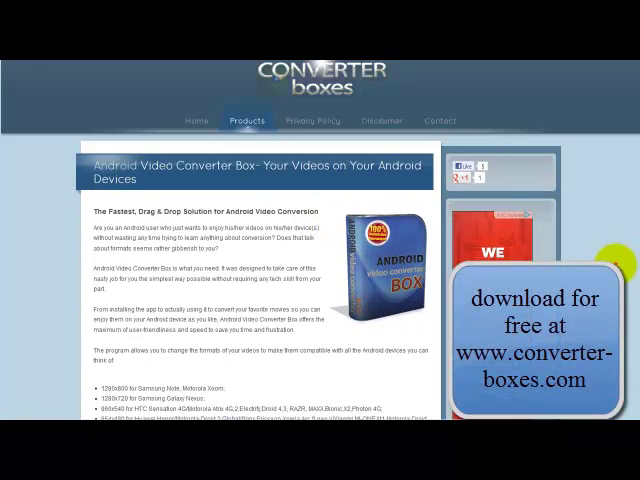
{"action": "scroll", "scroll_direction": "down", "scroll_amount": 3}
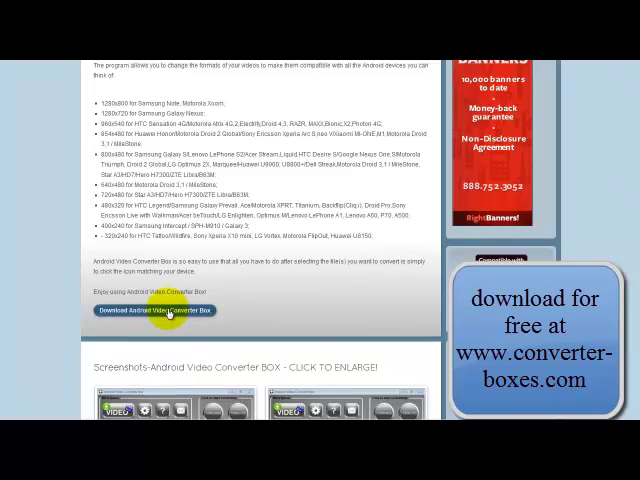
{"action": "scroll", "scroll_direction": "down", "scroll_amount": 3}
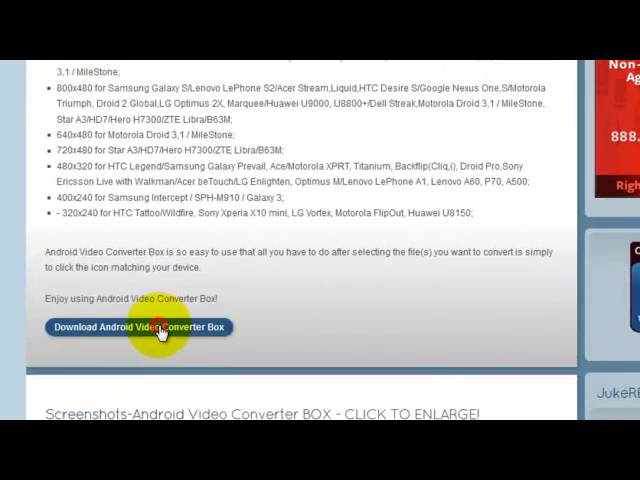
{"action": "left_click", "coordinate": [137, 327]}
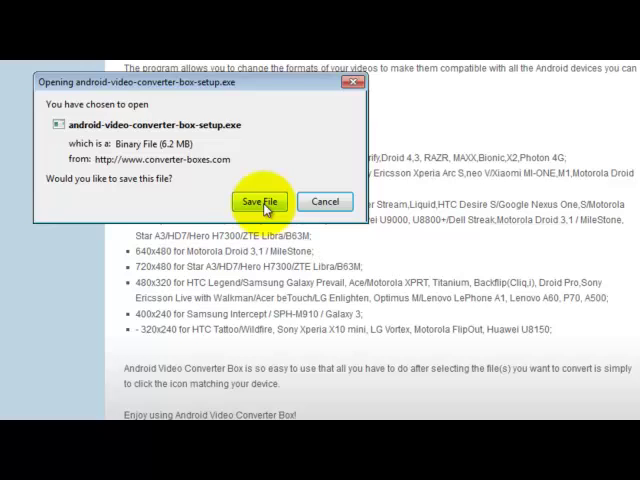
{"action": "left_click", "coordinate": [261, 201]}
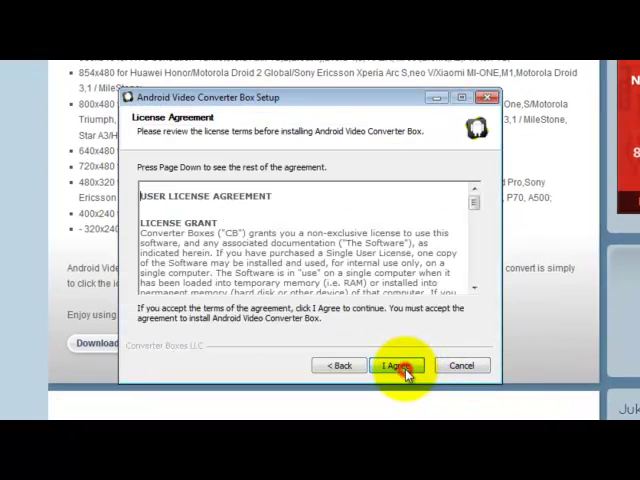
Step: Agree to the license and install into the default Program Files folder
{"action": "left_click", "coordinate": [396, 365]}
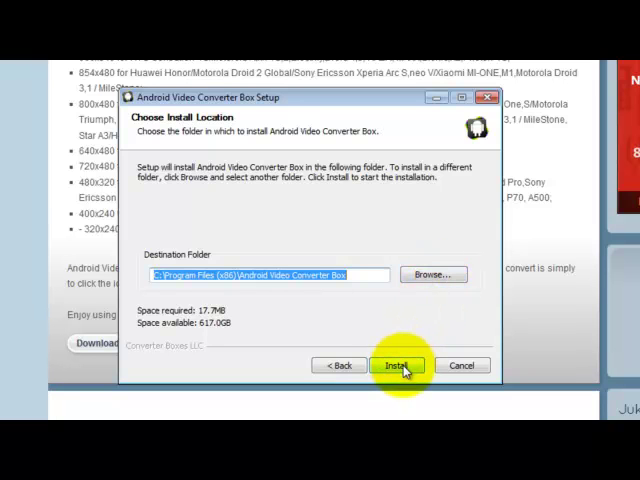
{"action": "left_click", "coordinate": [397, 365]}
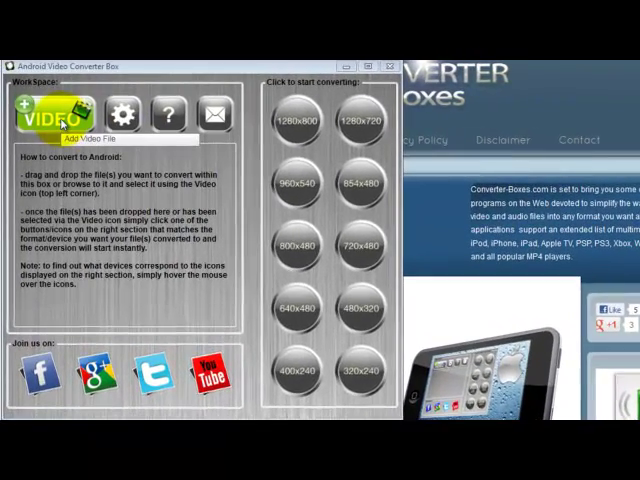
Step: Add Wildlife.wmv as the source video and convert it to 800x480 Android MP4
{"action": "left_click", "coordinate": [55, 115]}
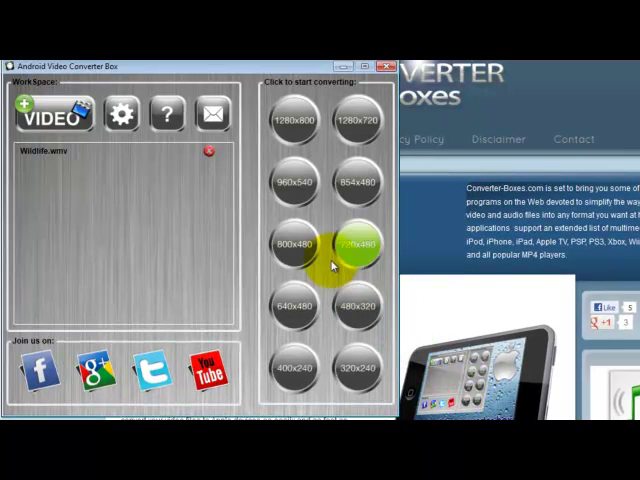
{"action": "left_click", "coordinate": [348, 241]}
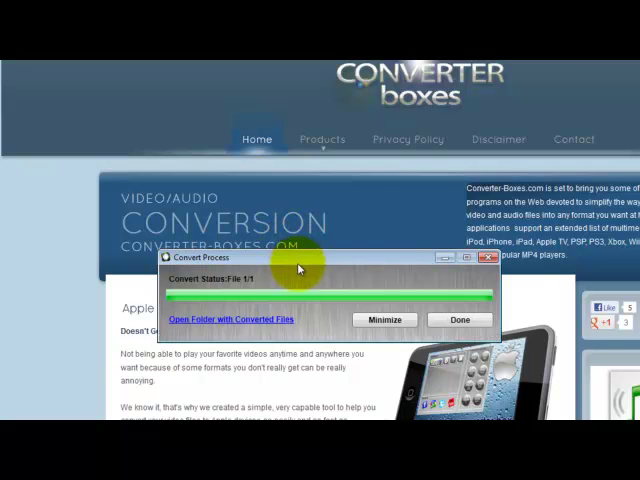
{"action": "mouse_move", "coordinate": [298, 290]}
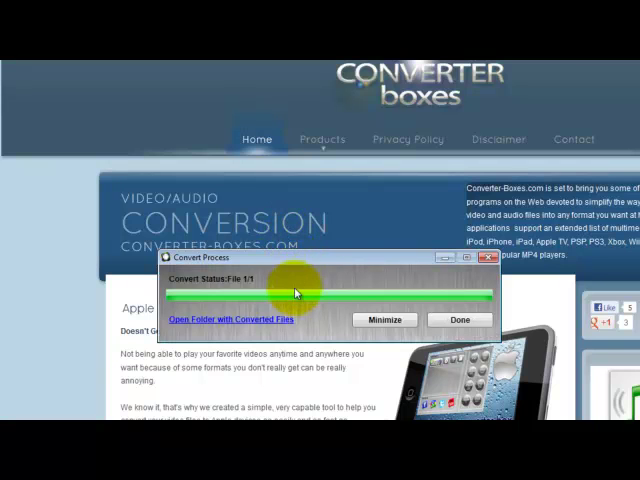
Step: Show the converted Wildlife.wmv.android800x480.mp4 in its output folder
{"action": "left_click", "coordinate": [230, 320]}
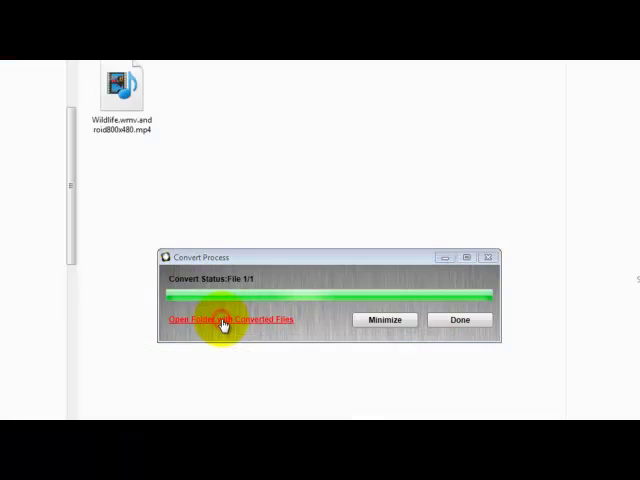
{"action": "left_click", "coordinate": [223, 320]}
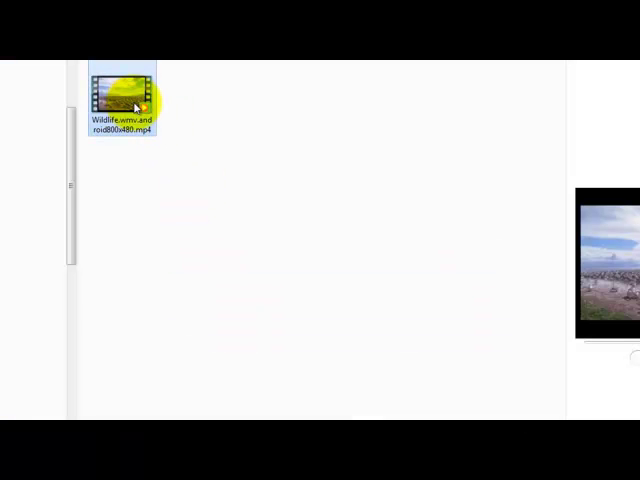